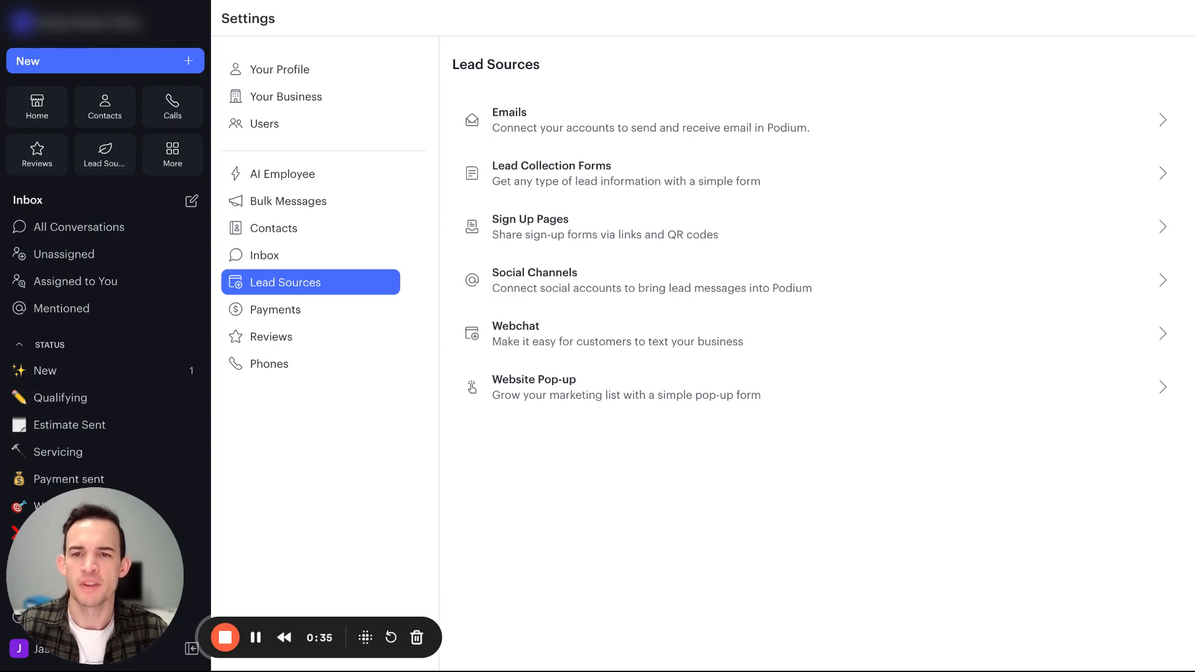
mouse_move(674, 87)
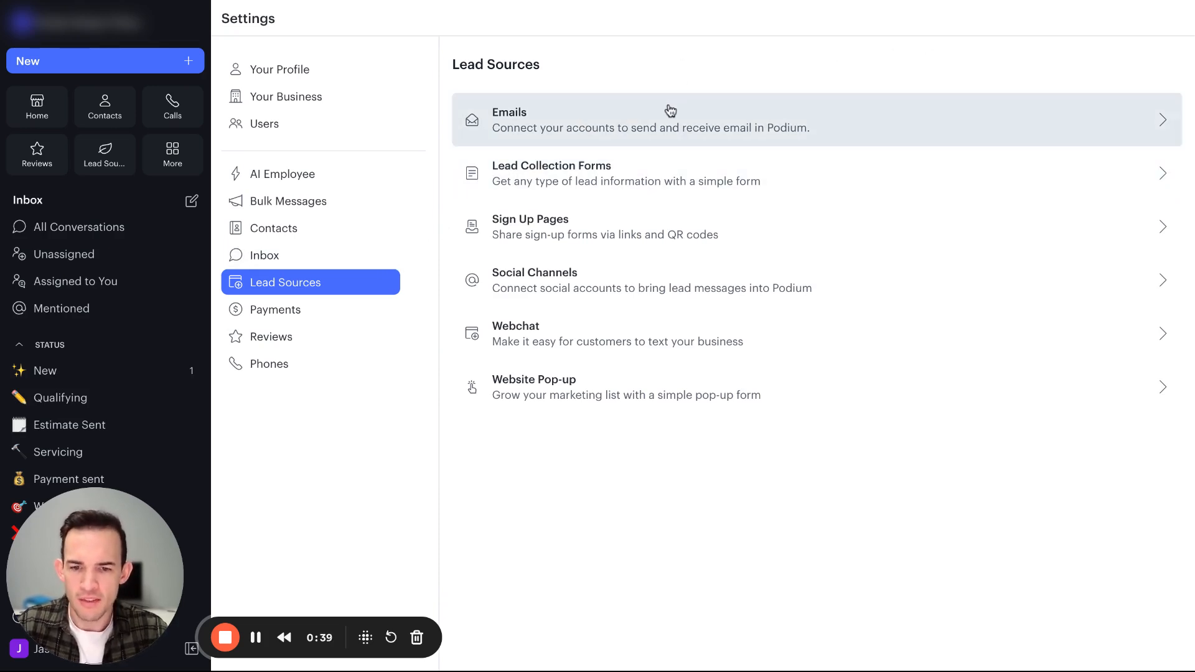
Go into the Emails lead source from the Lead Sources list
left_click(648, 120)
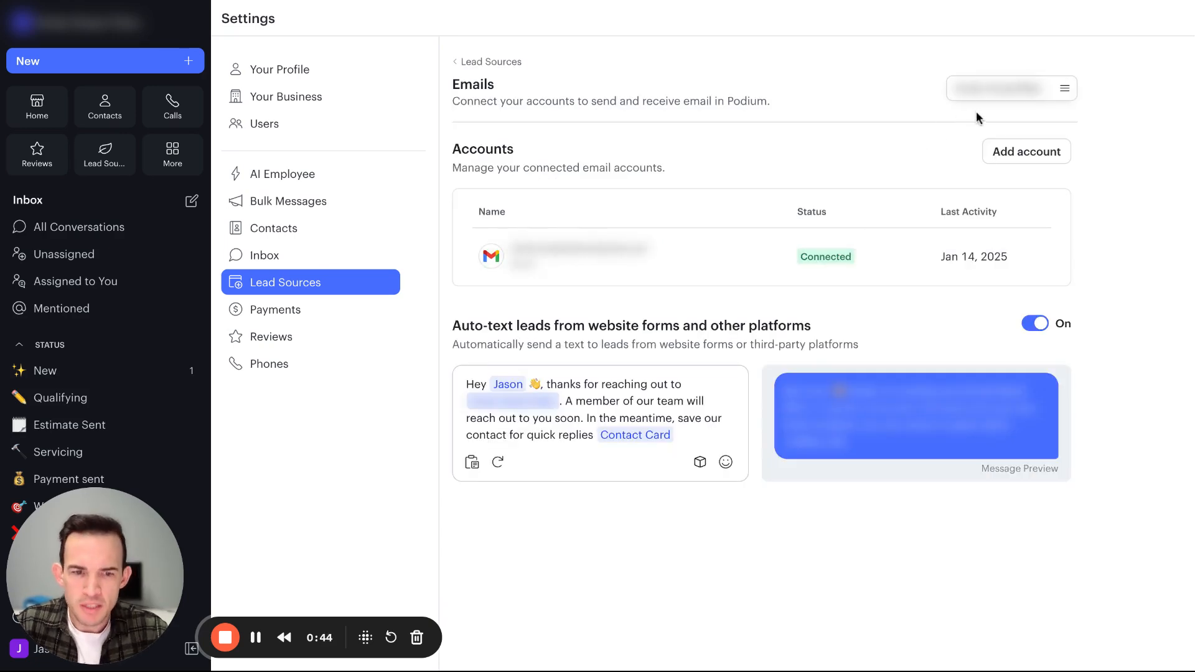
Start adding another email account, bringing up the Google/Outlook sign-in choice
left_click(1025, 151)
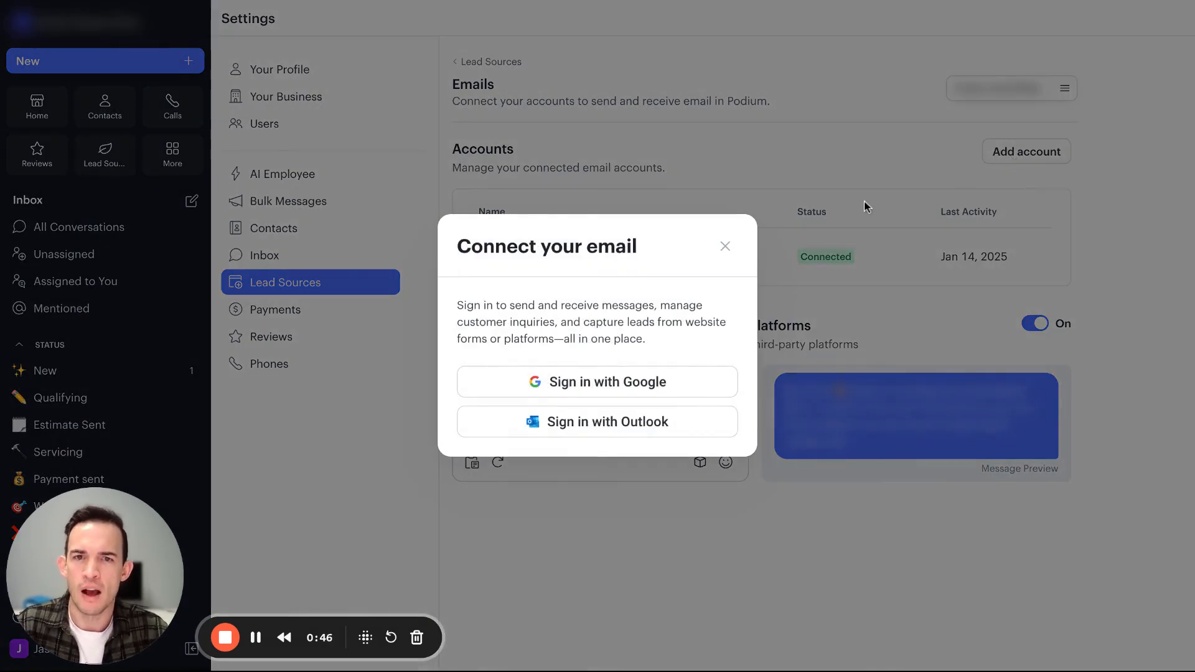
mouse_move(824, 208)
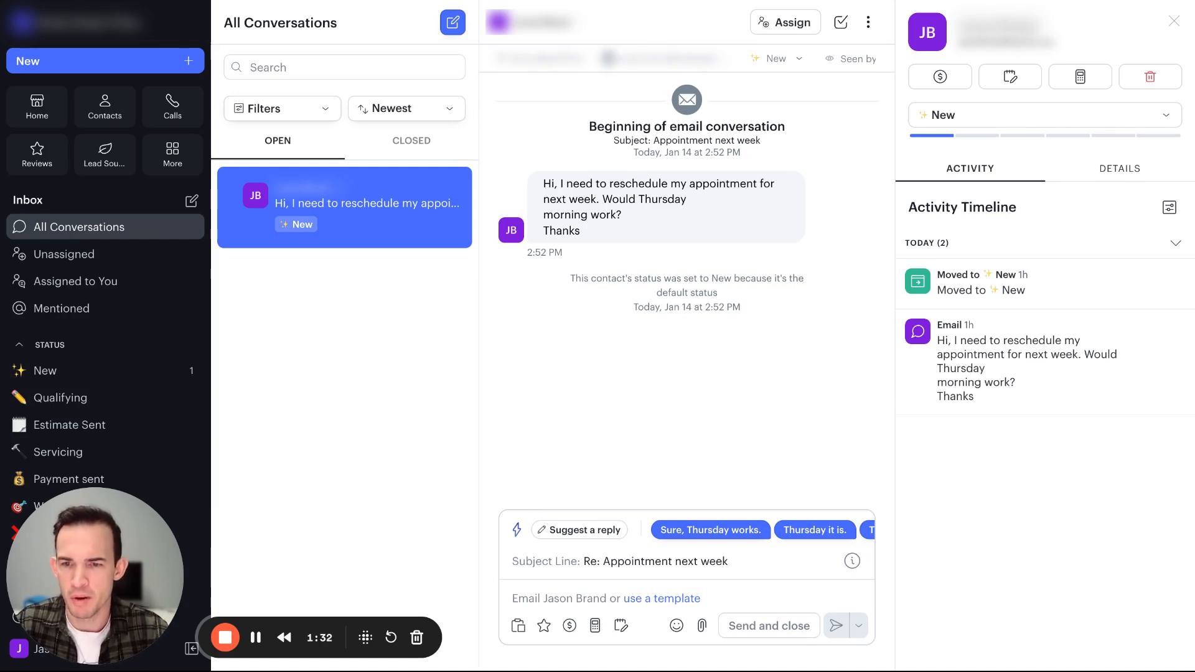
Navigate via More > Settings to the connected email account's toggle settings
left_click(172, 154)
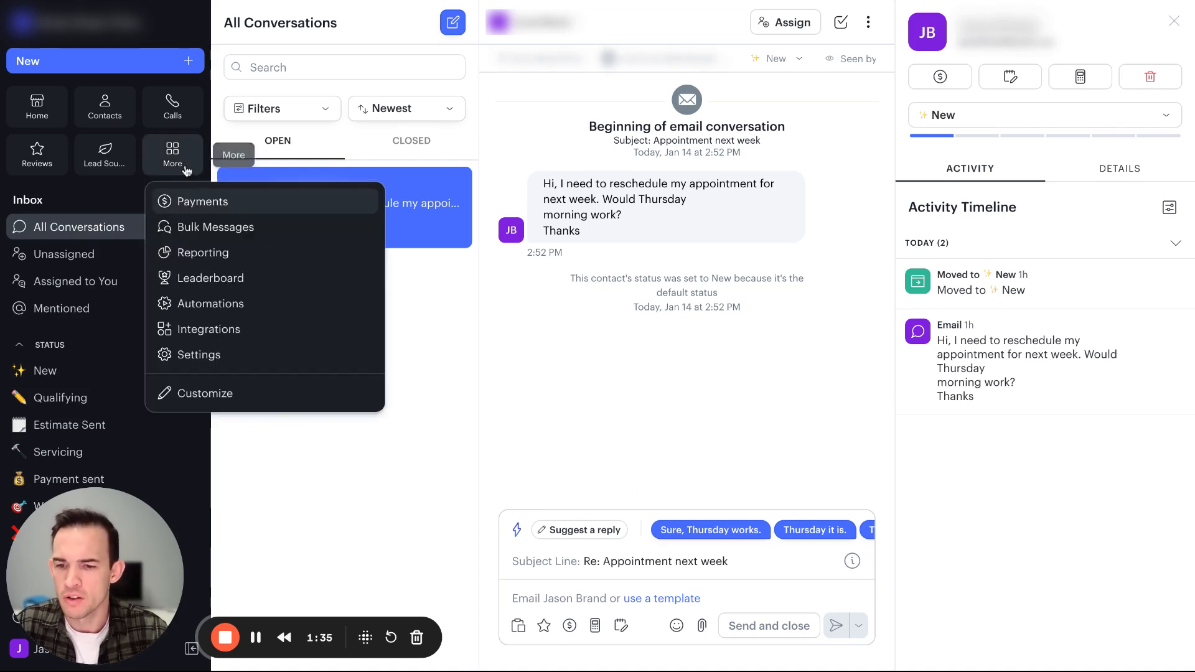
left_click(200, 355)
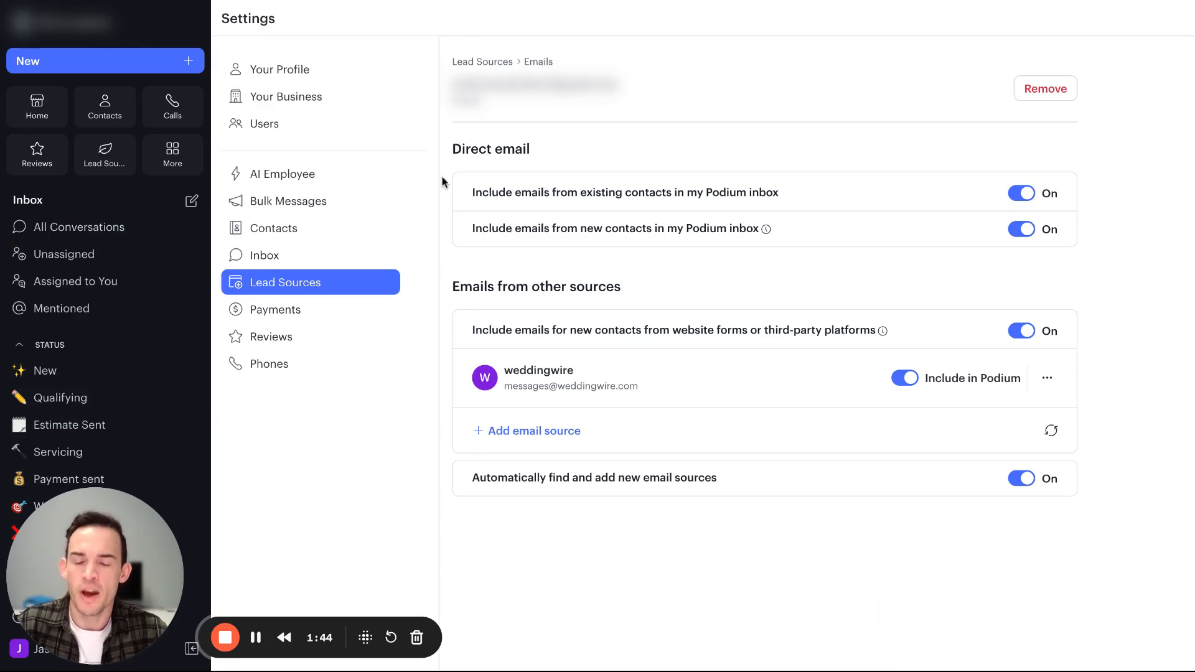
mouse_move(487, 123)
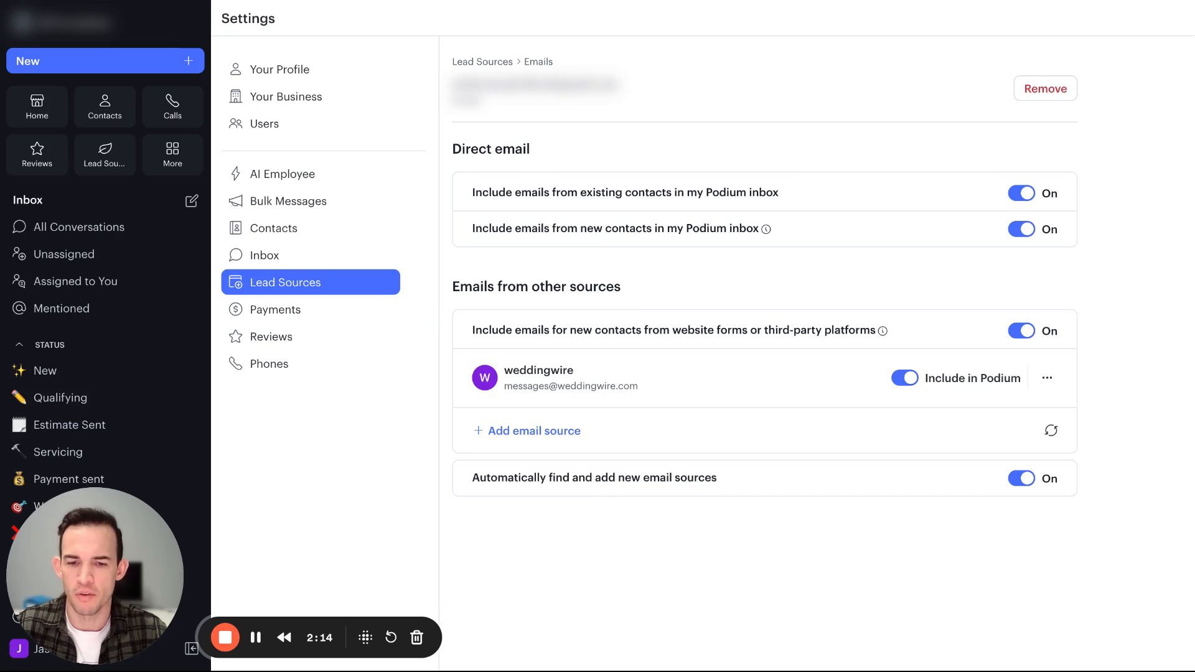
mouse_move(589, 277)
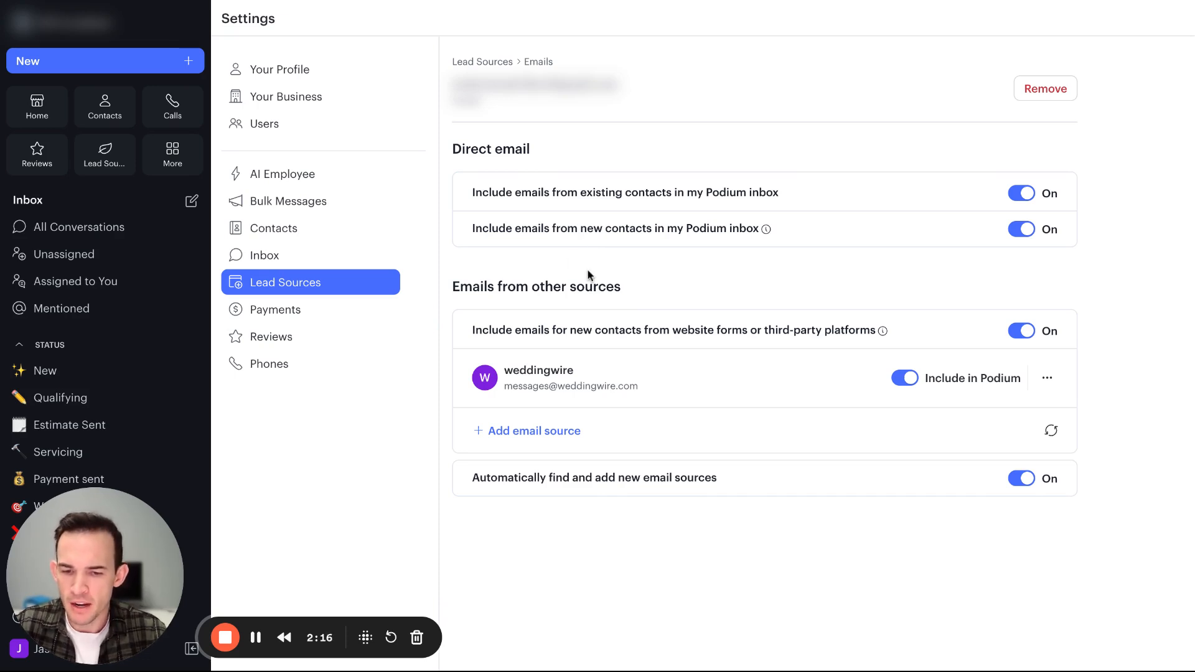